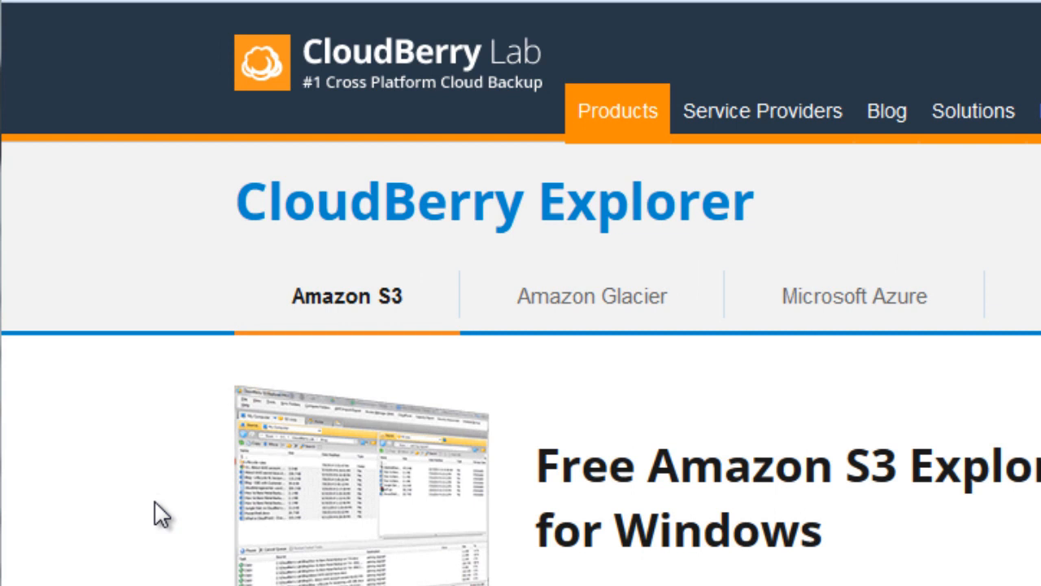
mouse_move(213, 315)
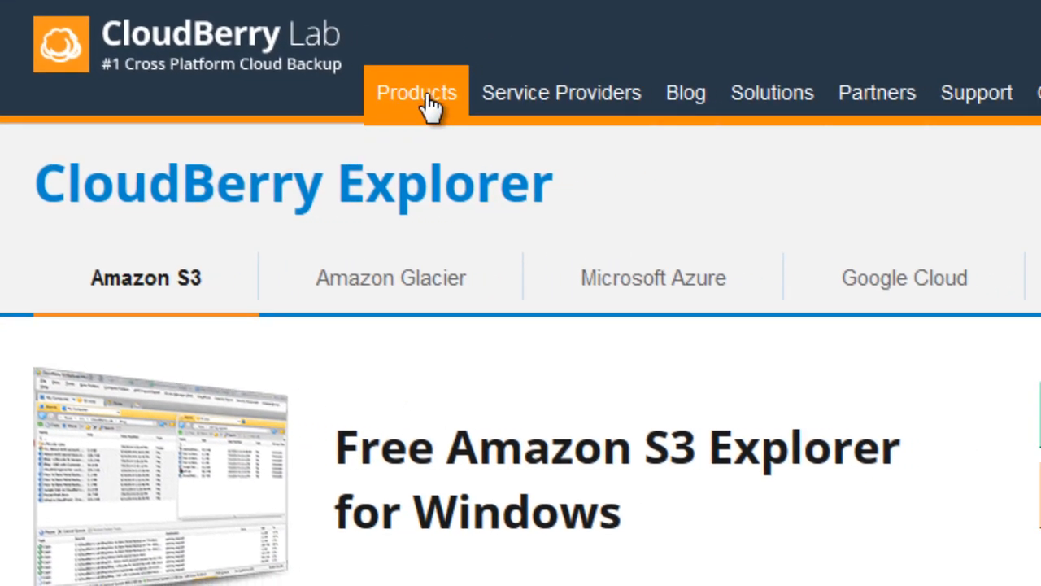
Go to the CloudBerry Explorer for Amazon S3 page from the Products menu.
left_click(416, 91)
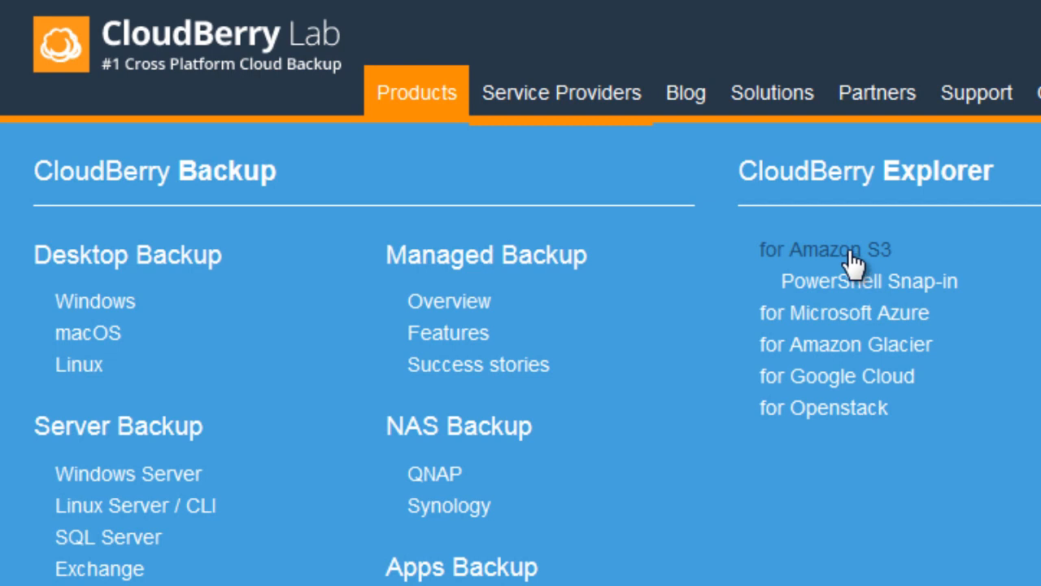
left_click(823, 249)
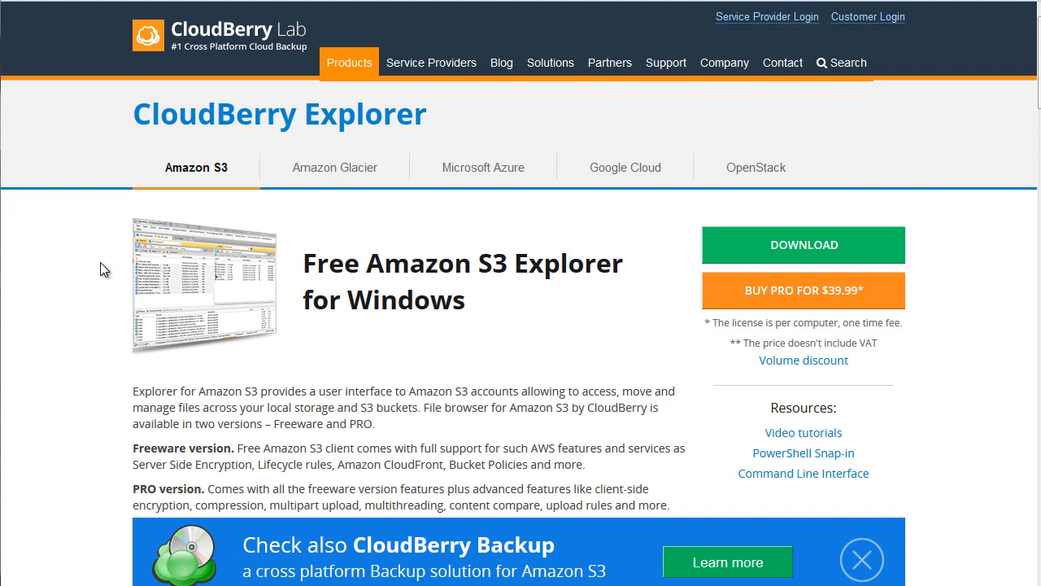
mouse_move(208, 257)
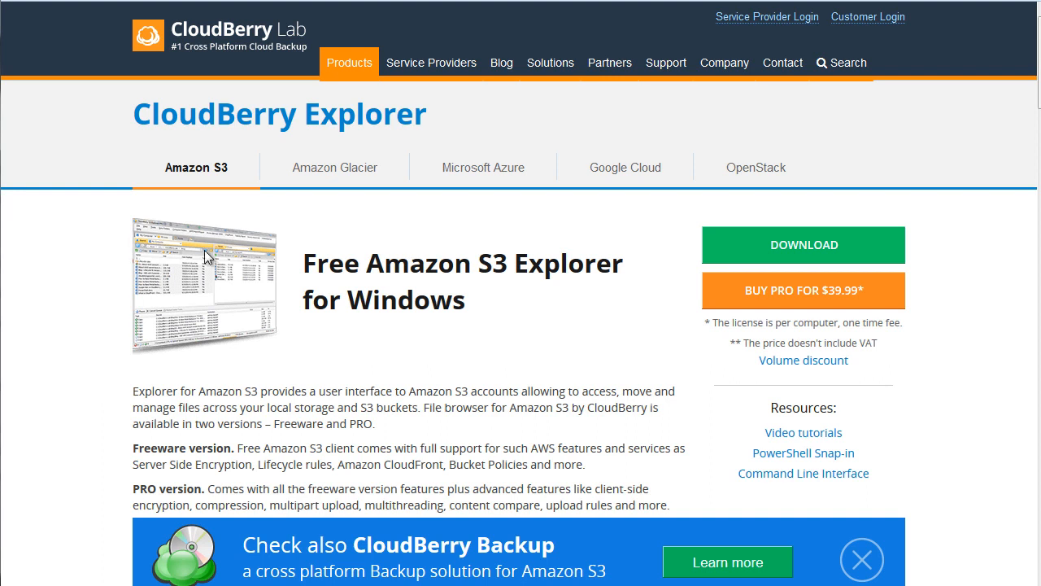
Scroll past Main features to the Freeware-vs-PRO comparison pricing row, FREE versus $39.99.
scroll("down", 3)
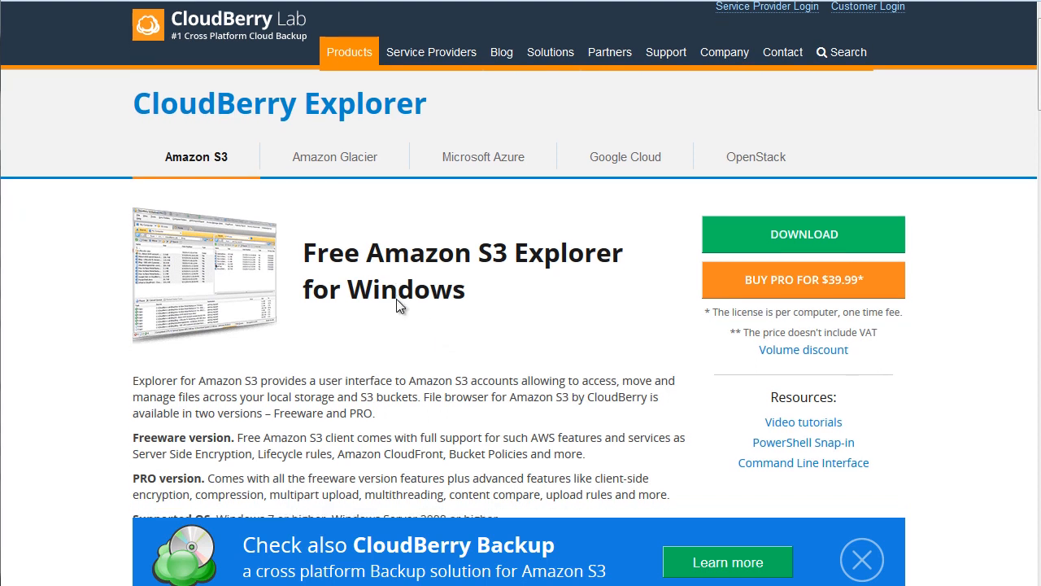
scroll("down", 3)
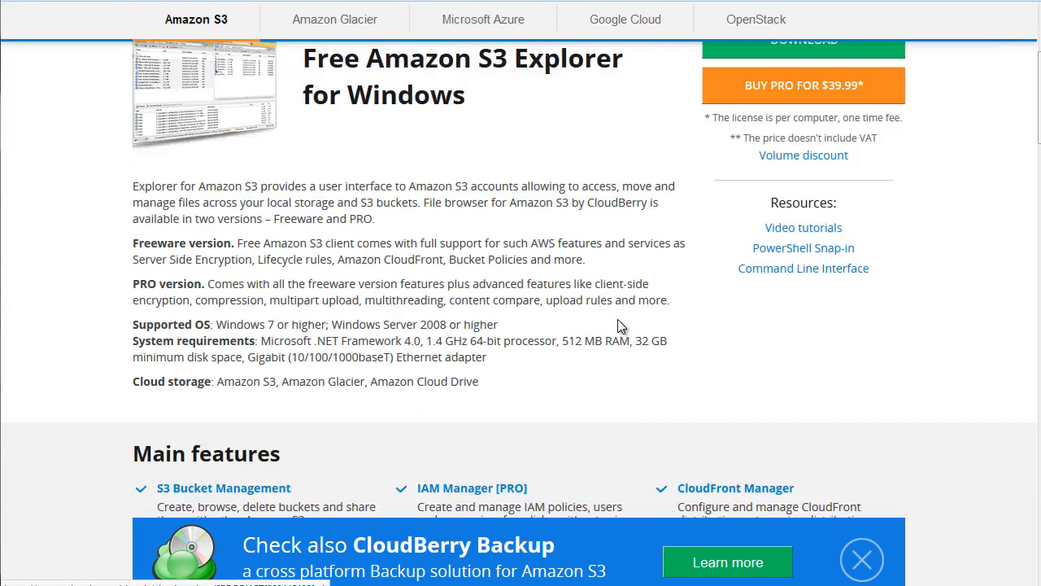
scroll("down", 3)
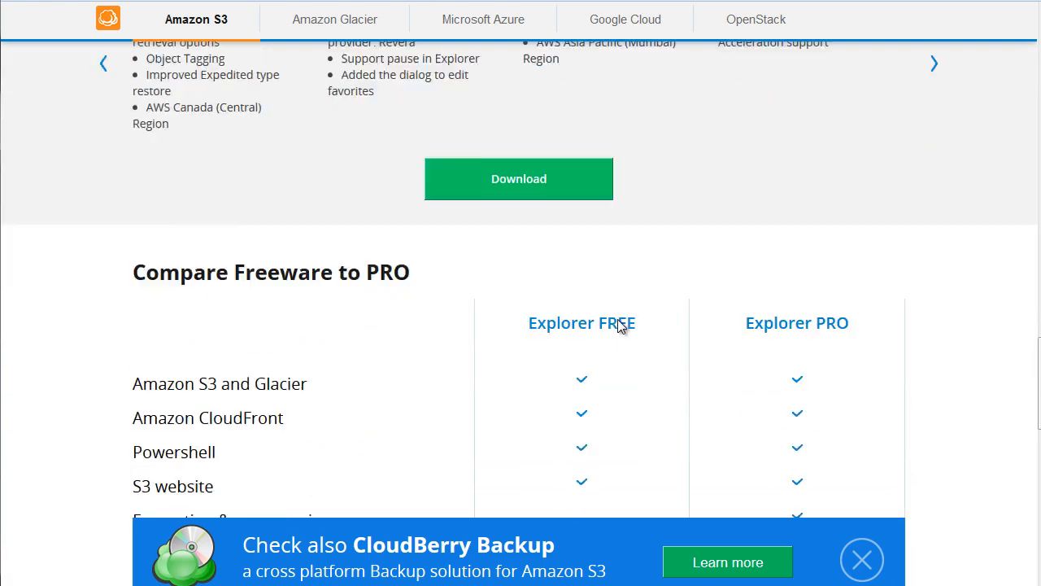
scroll("down", 3)
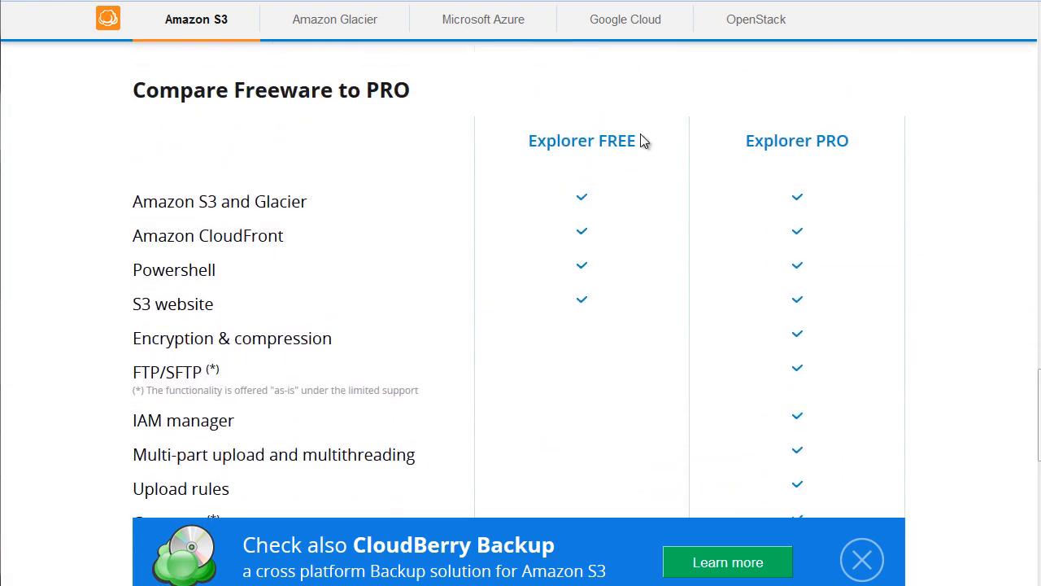
mouse_move(644, 303)
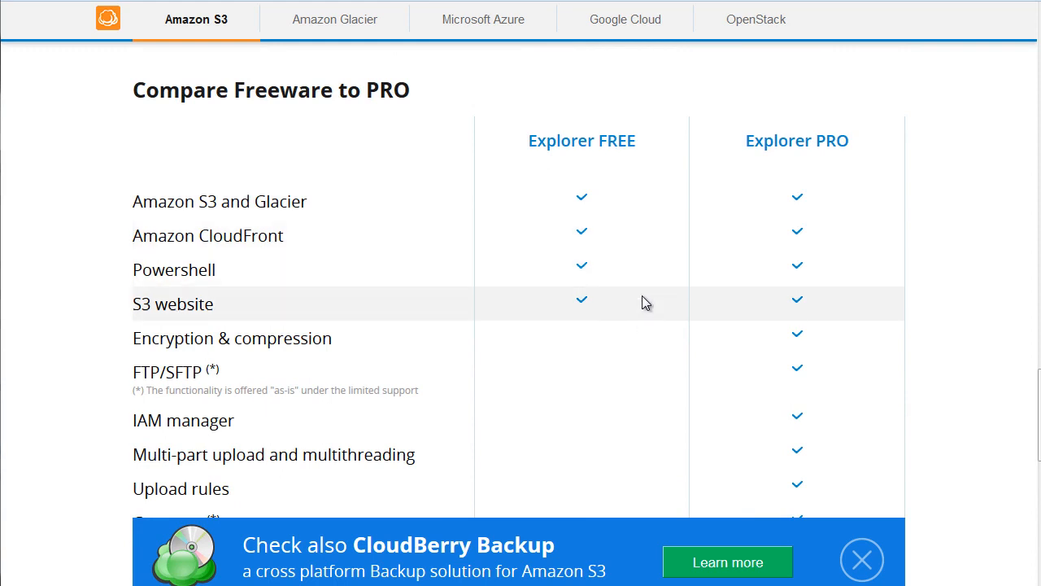
mouse_move(784, 254)
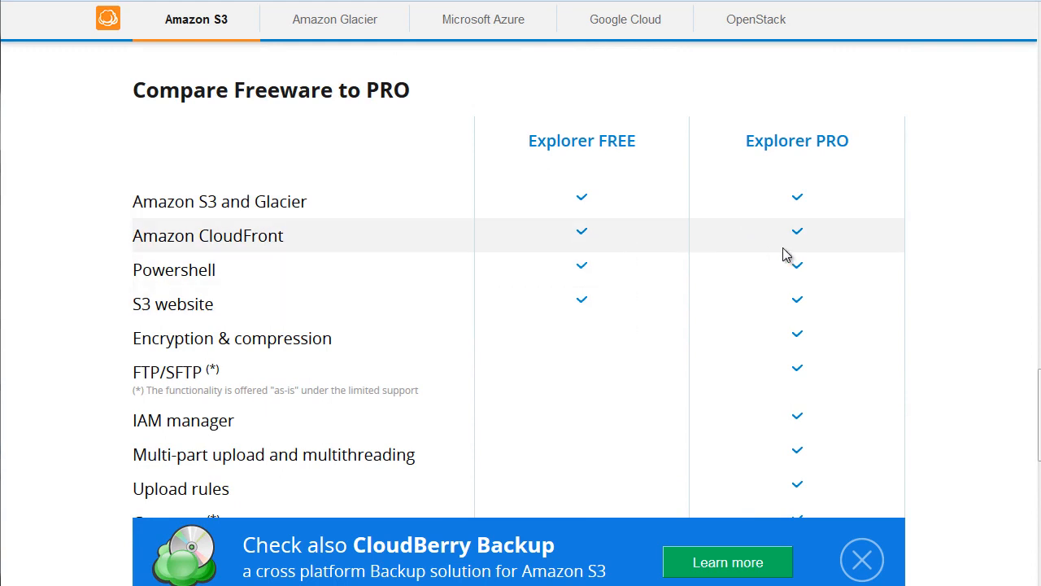
scroll("down", 3)
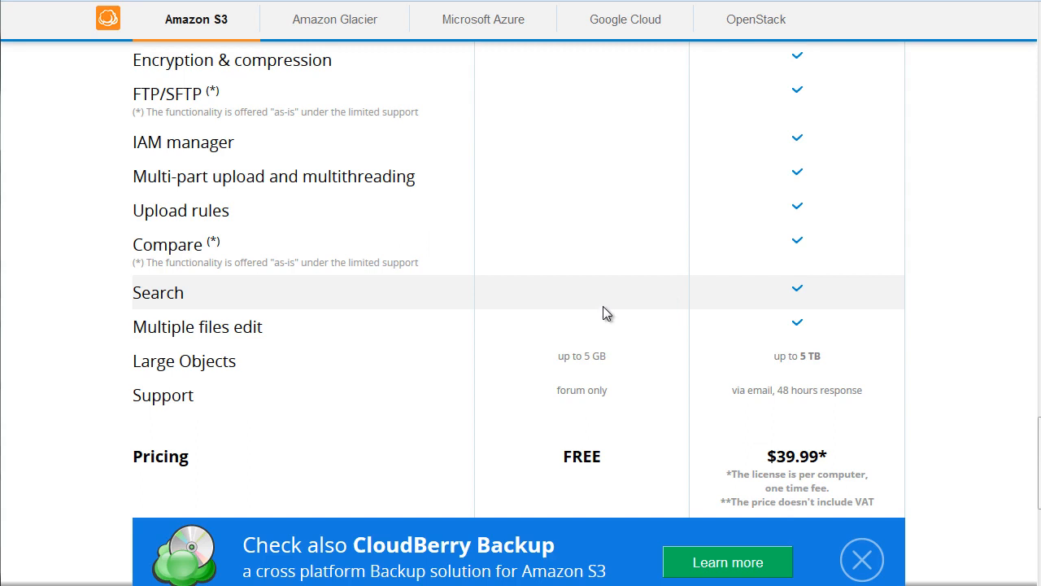
mouse_move(787, 350)
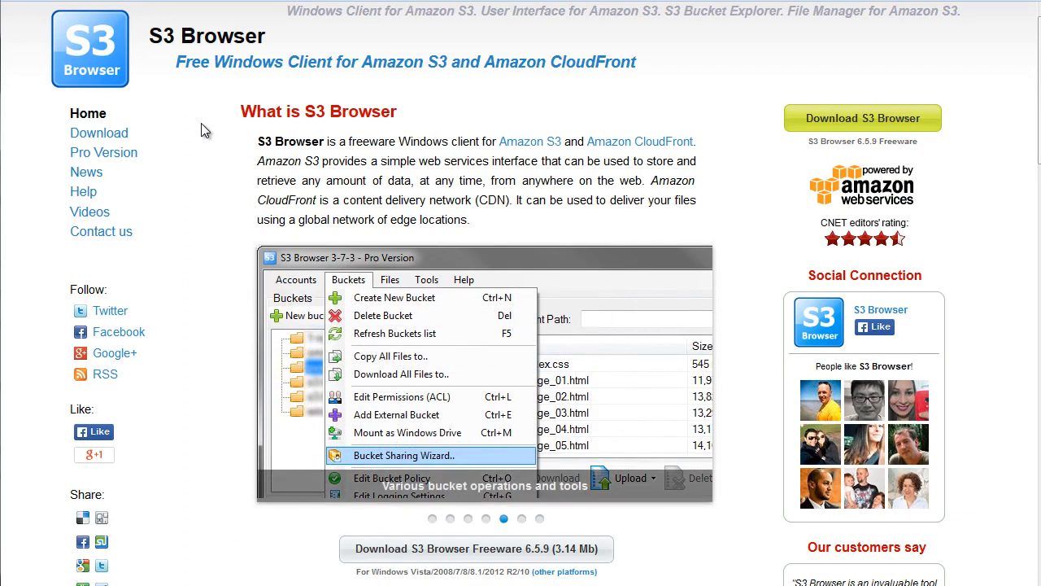
mouse_move(231, 139)
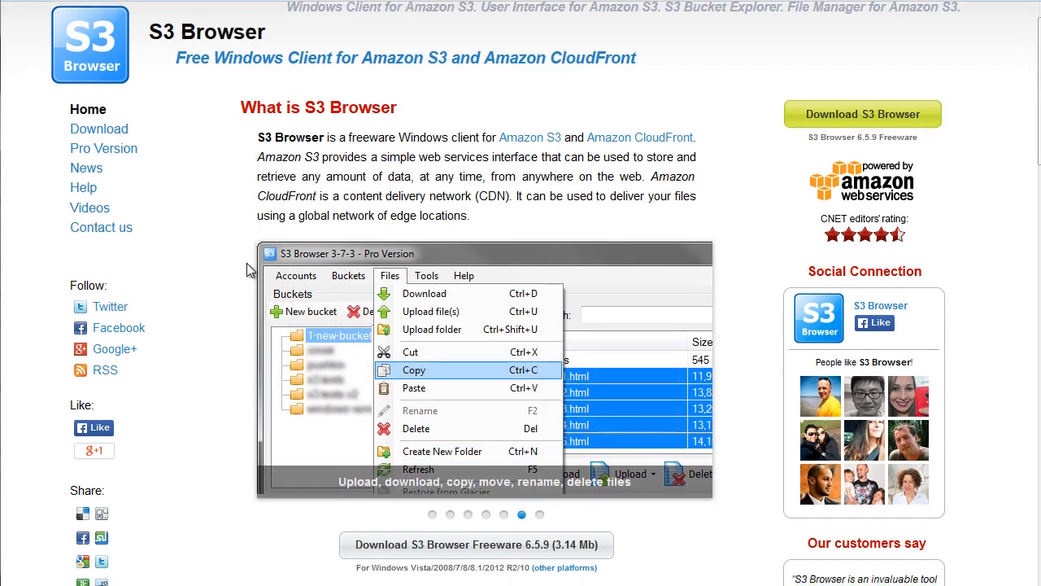
Scroll down the S3 Browser home page describing the free Windows Amazon S3 client.
scroll("down", 3)
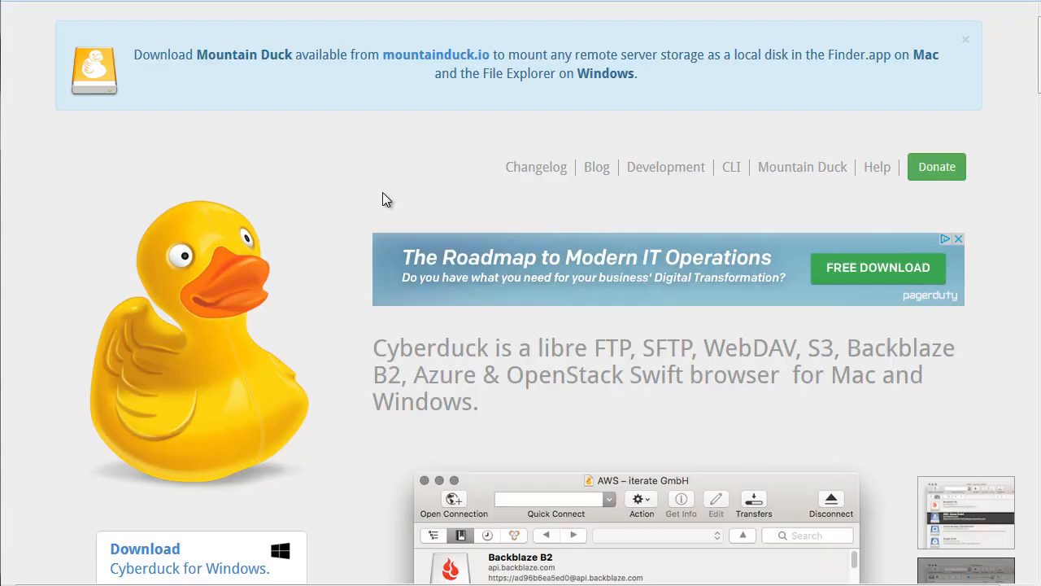
mouse_move(332, 228)
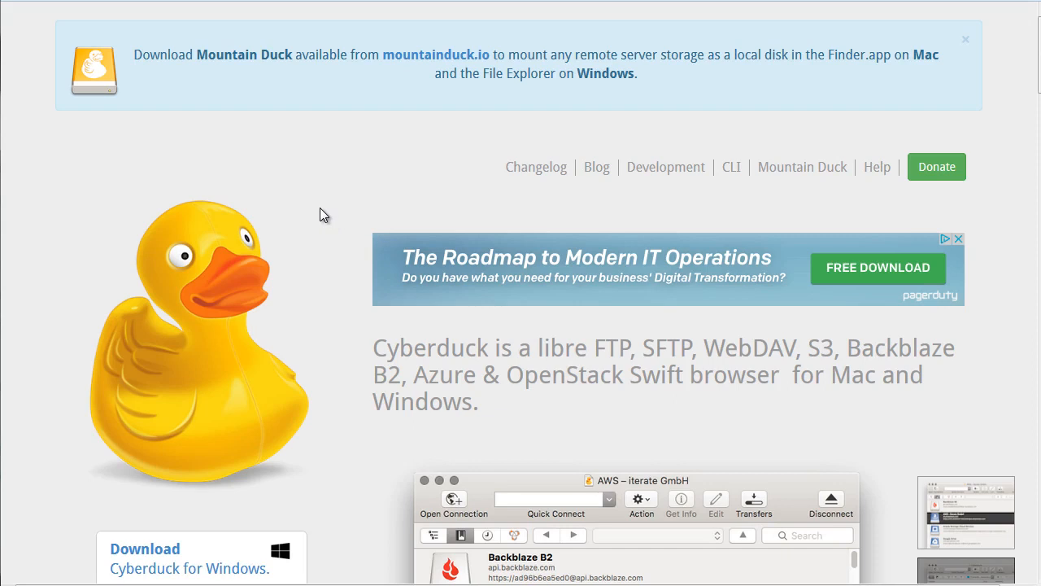
Scroll the Cyberduck home page past the download buttons to the Connecting to every server features.
scroll("down", 3)
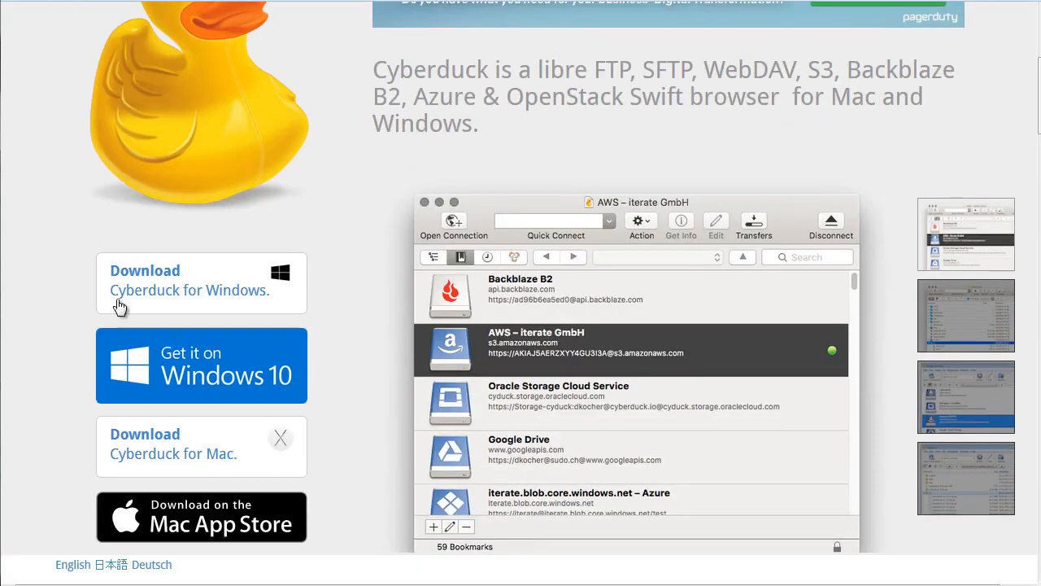
mouse_move(338, 309)
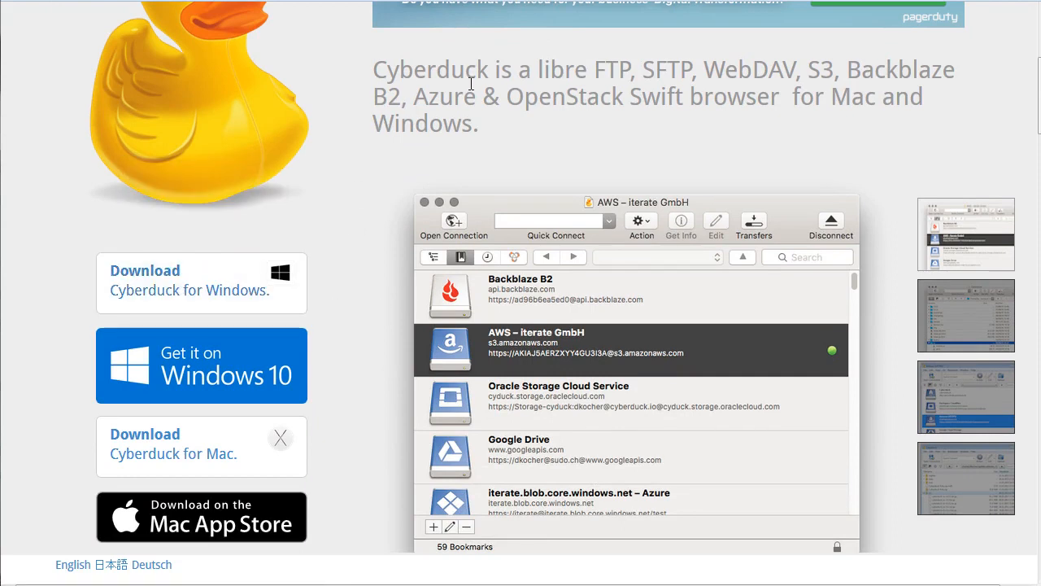
mouse_move(797, 75)
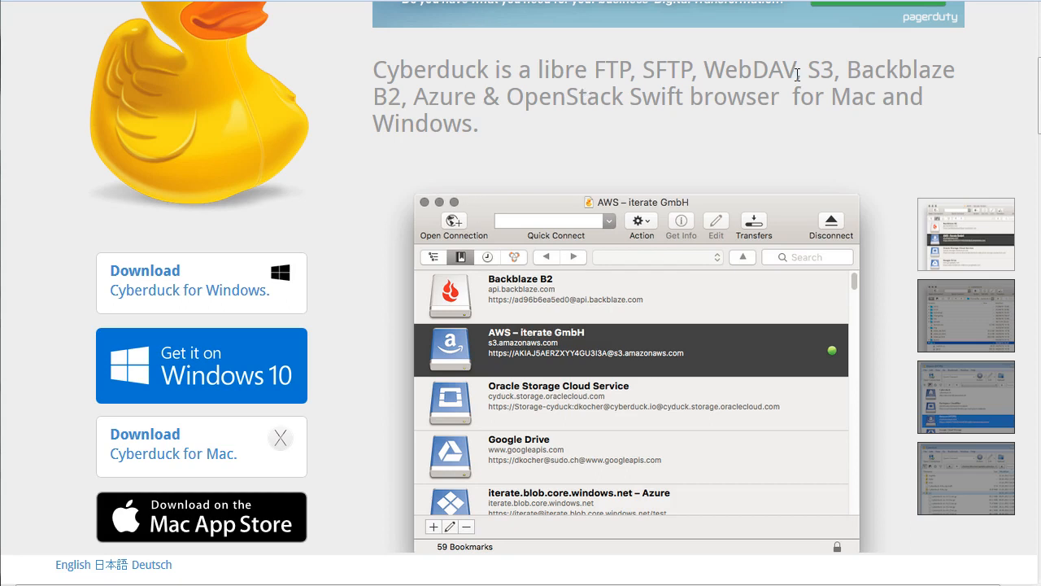
scroll("down", 3)
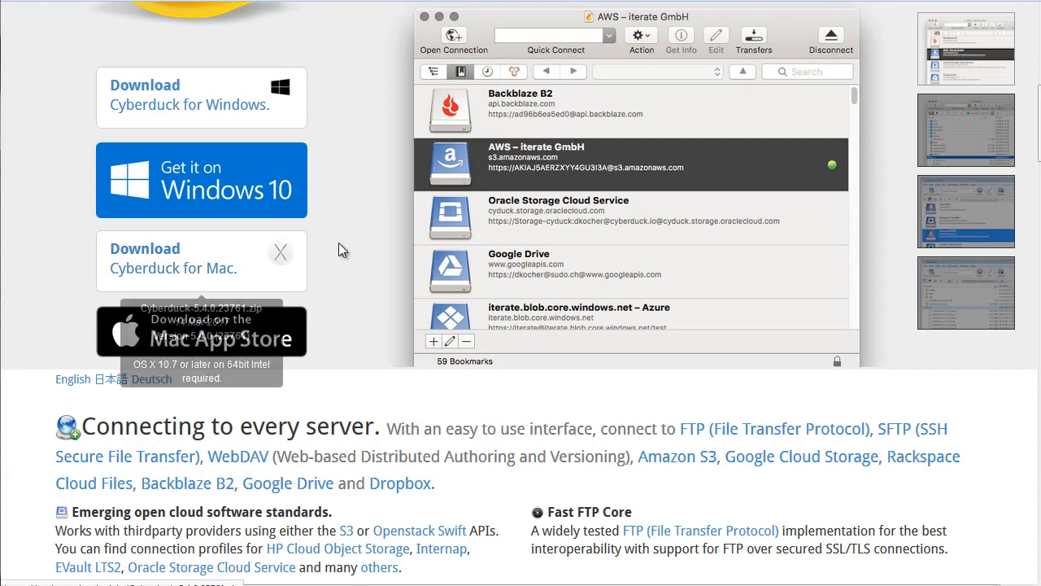
scroll("down", 3)
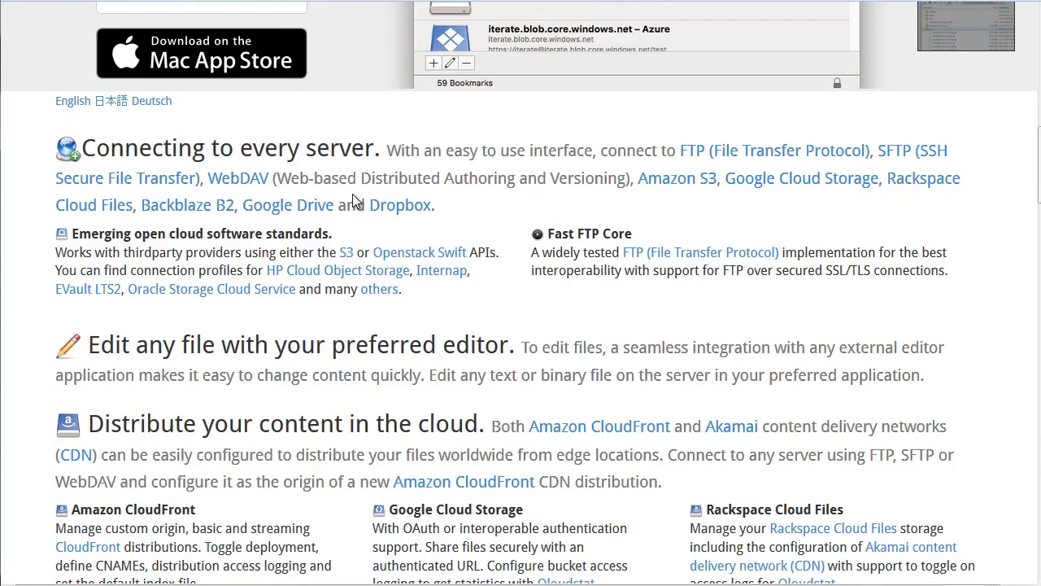
scroll("up", 3)
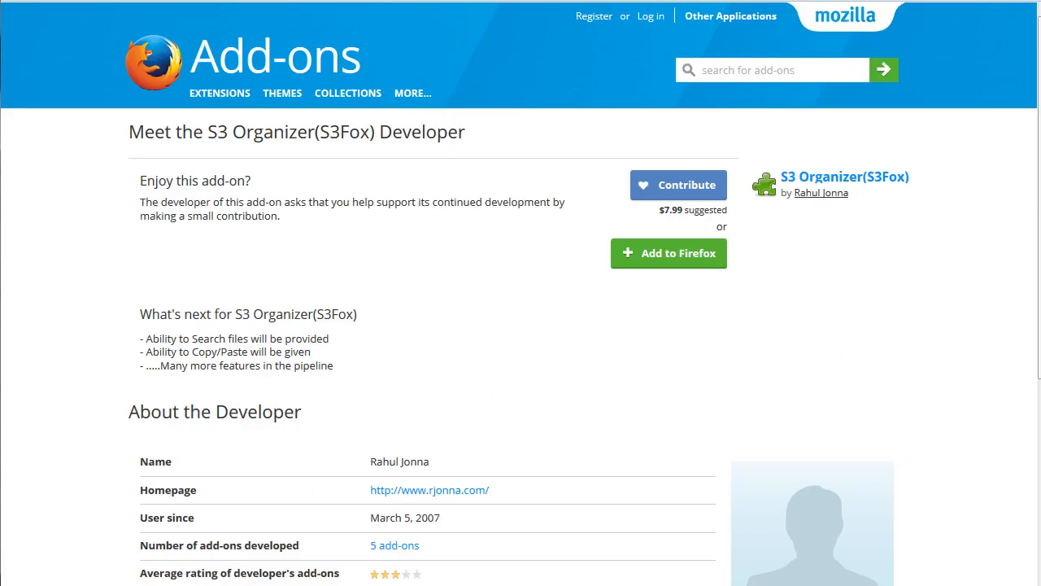
Go from the developer page to the S3 Organizer(S3Fox) add-on listing itself.
left_click(414, 93)
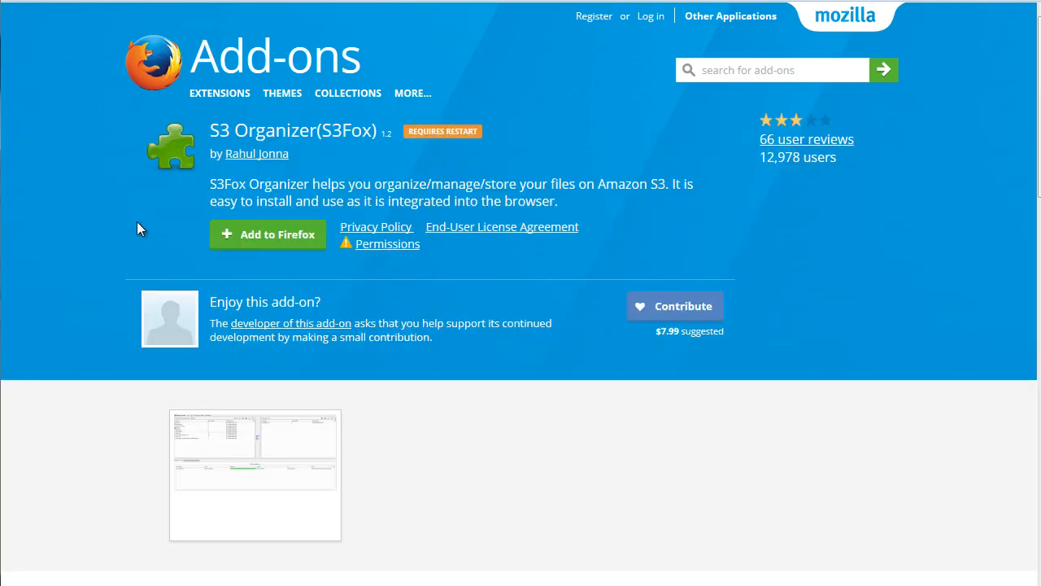
mouse_move(156, 231)
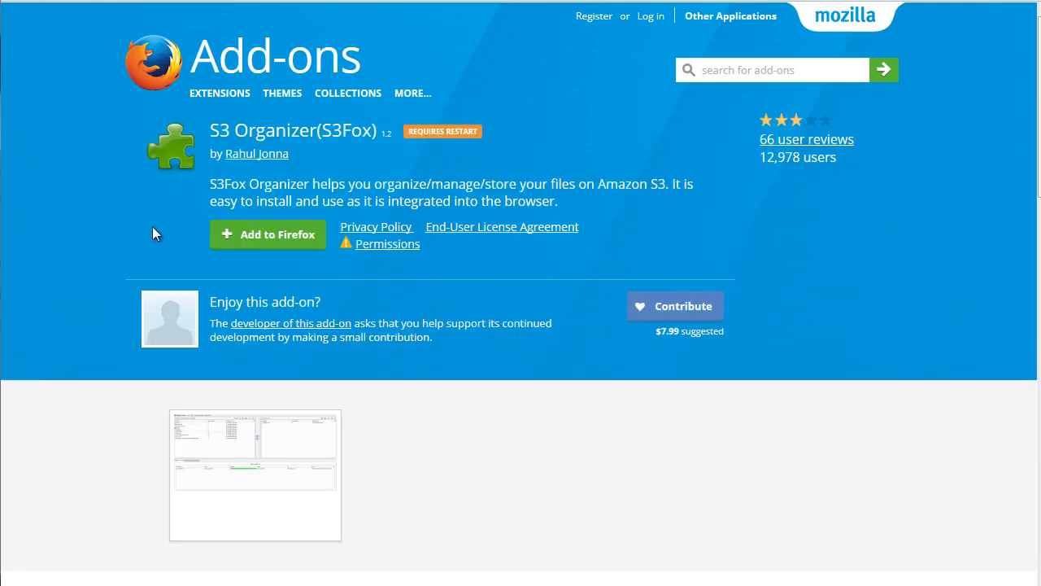